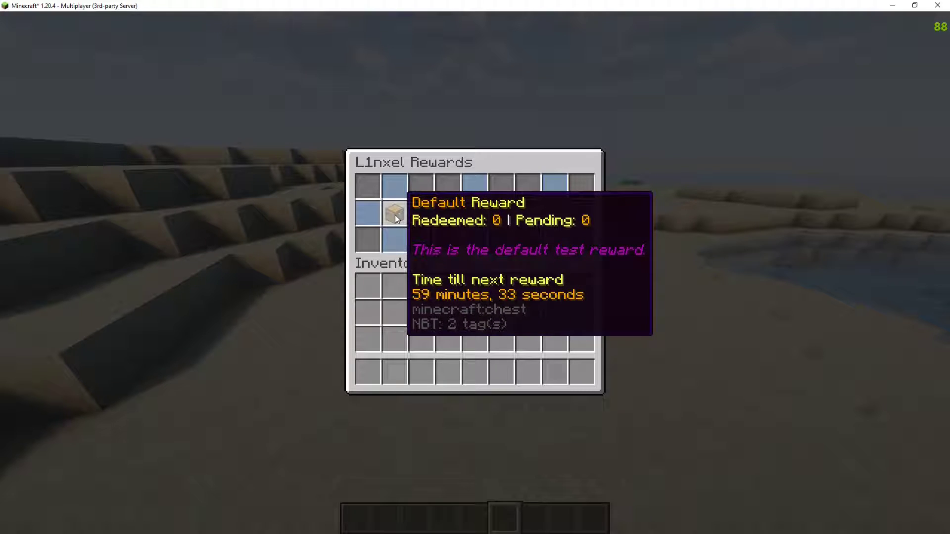
Leave the Linxel Rewards menu after reading the Default Reward's 59-minute cooldown.
{"action": "key", "text": "Escape"}
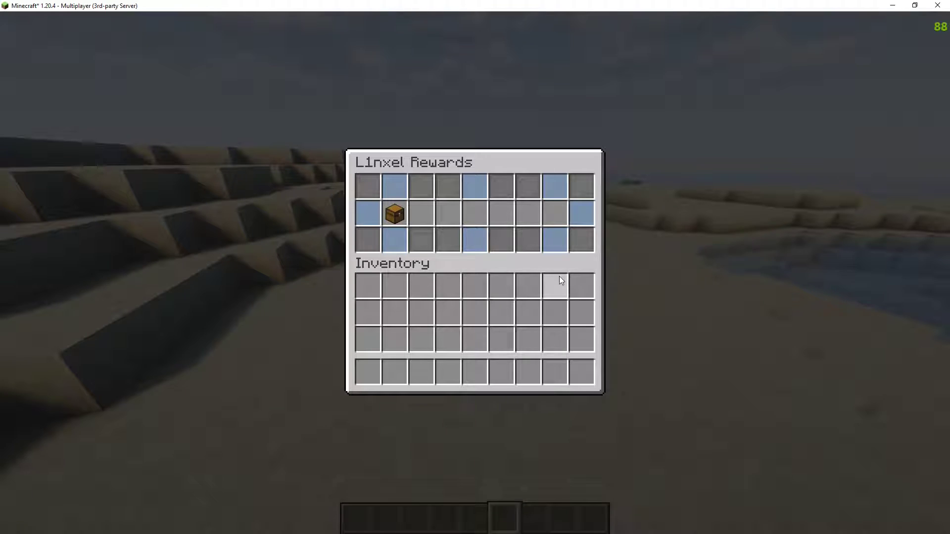
{"action": "mouse_move", "coordinate": [394, 213]}
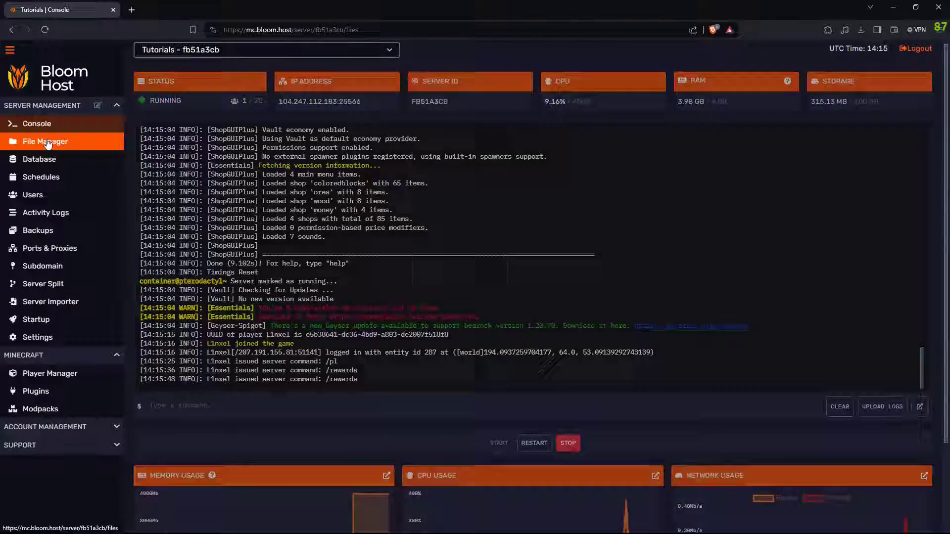
Open RewardsLite's default-reward.yml and review its loop, countAfk and excluded-world settings.
{"action": "left_click", "coordinate": [44, 141]}
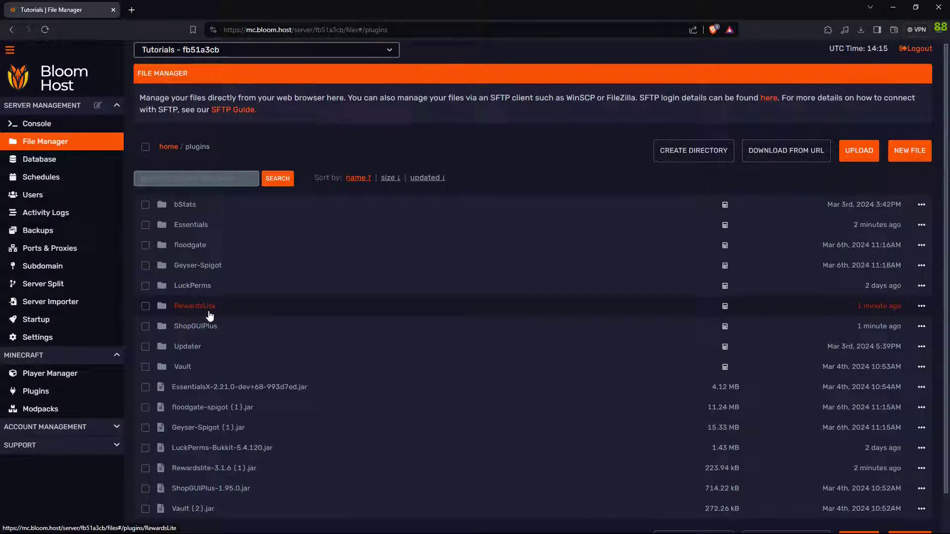
{"action": "left_click", "coordinate": [194, 306]}
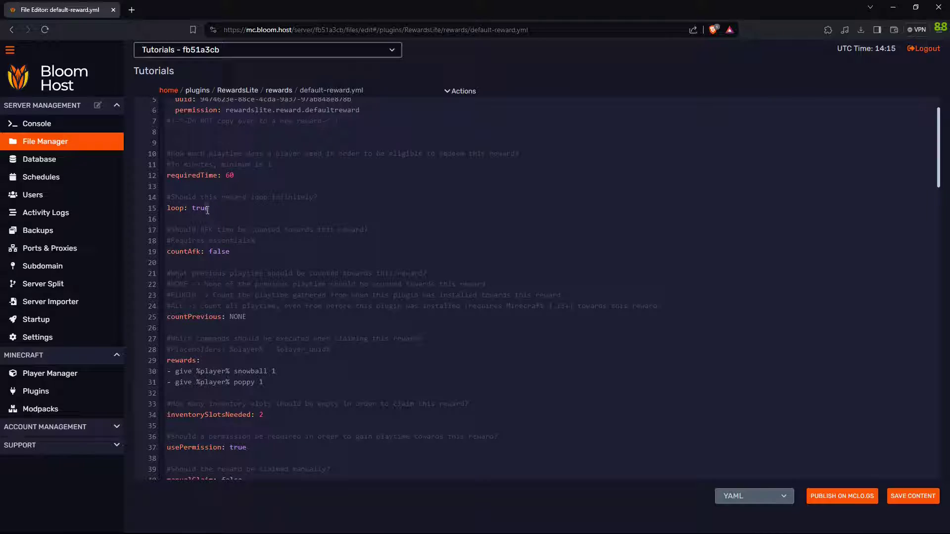
{"action": "left_click", "coordinate": [235, 175]}
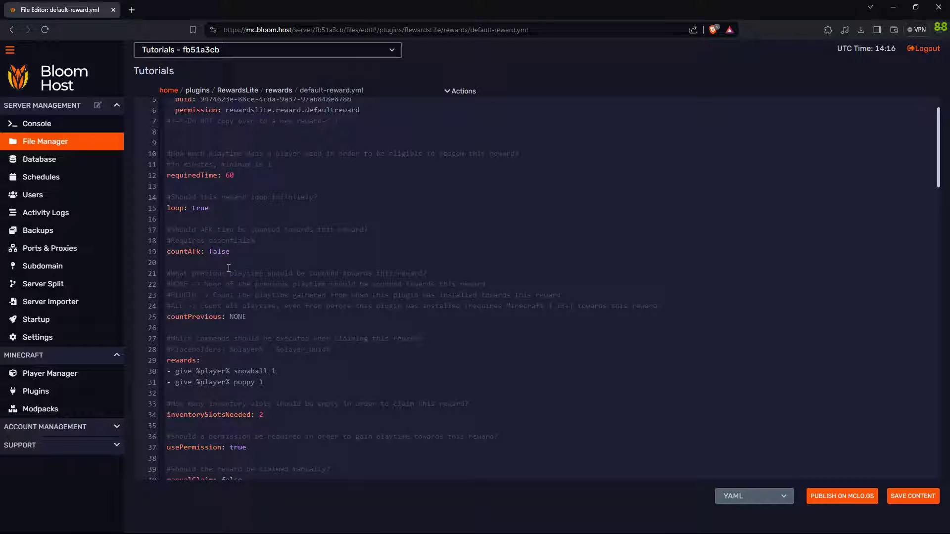
{"action": "double_click", "coordinate": [219, 251]}
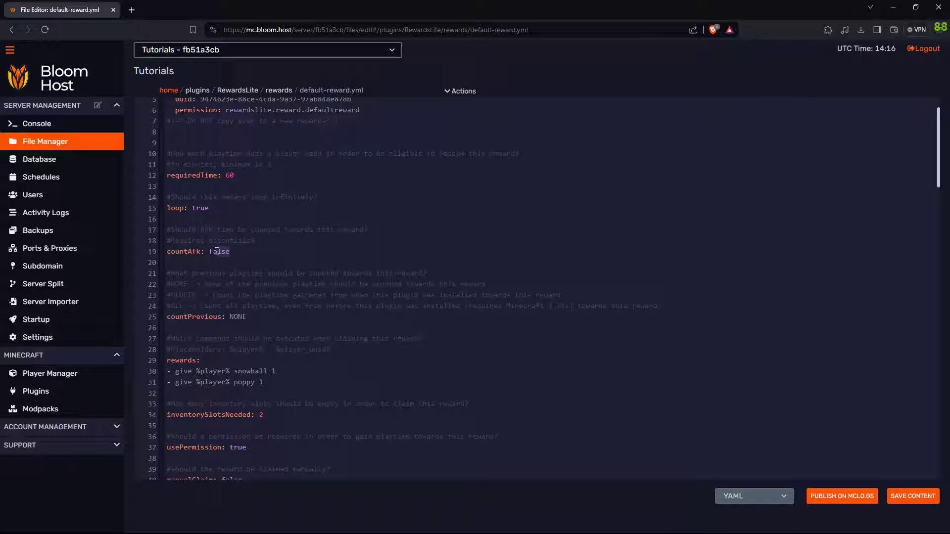
{"action": "scroll", "scroll_direction": "down", "scroll_amount": 3}
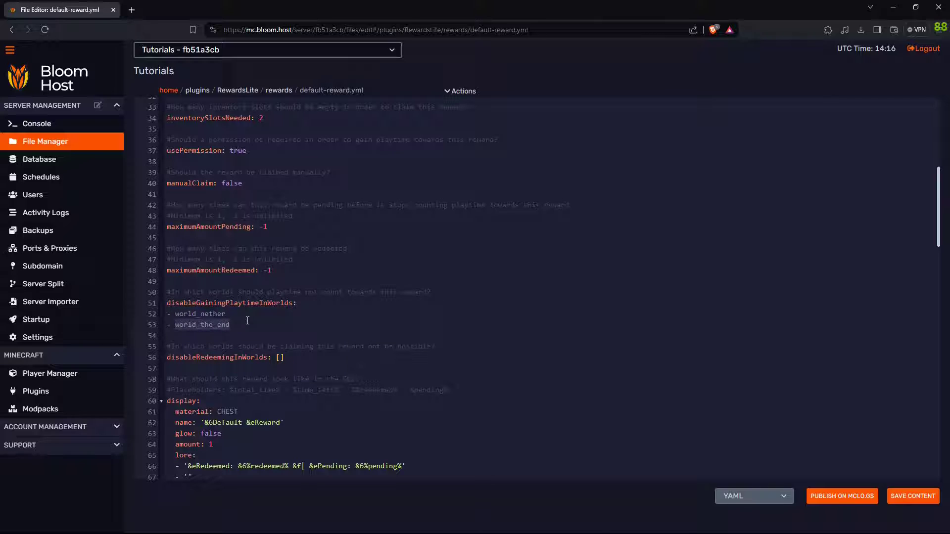
{"action": "left_click", "coordinate": [225, 314]}
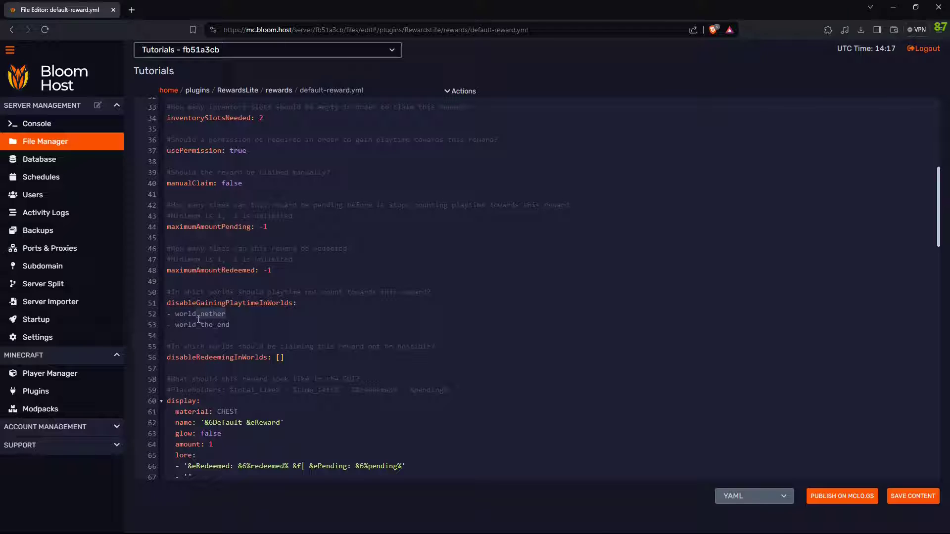
Review the CHEST display material, lore lines and notification options, then return to rewards folder.
{"action": "scroll", "scroll_direction": "down", "scroll_amount": 3}
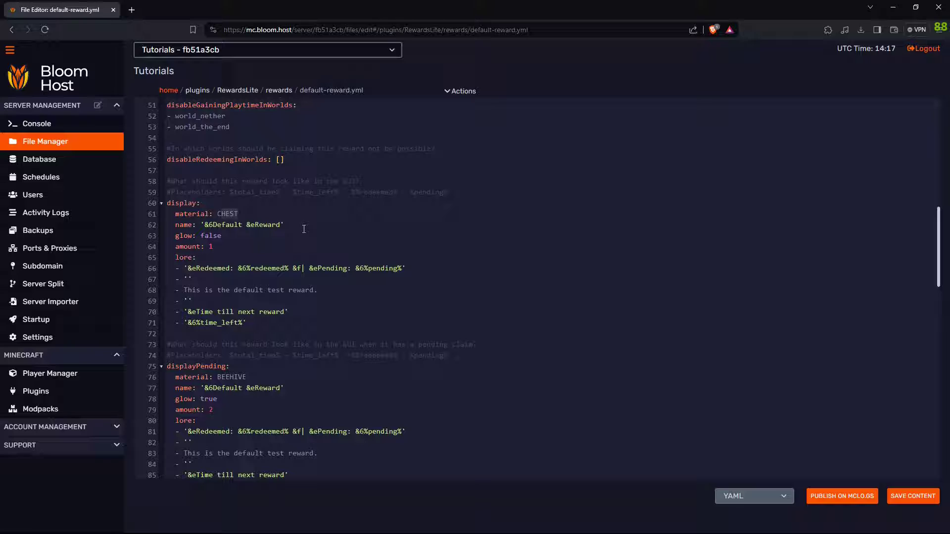
{"action": "double_click", "coordinate": [223, 224]}
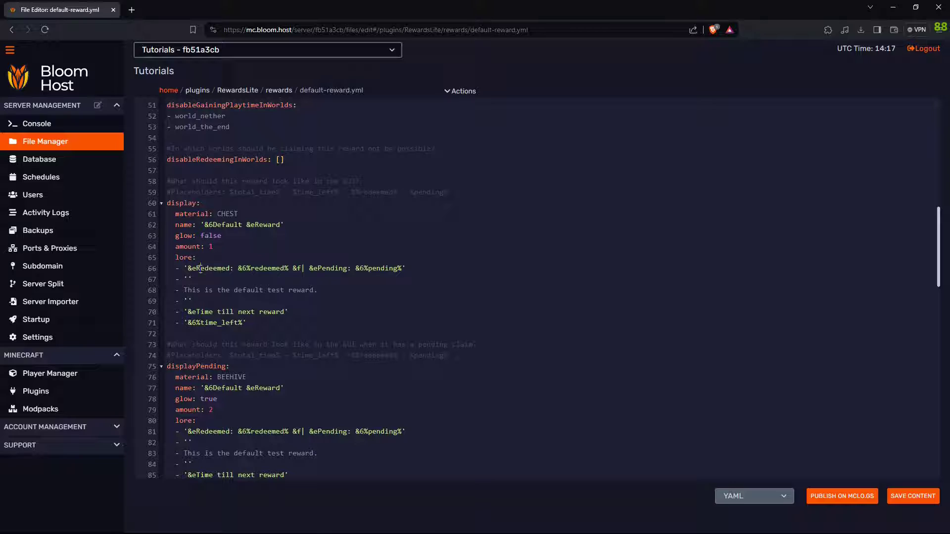
{"action": "left_click", "coordinate": [264, 315]}
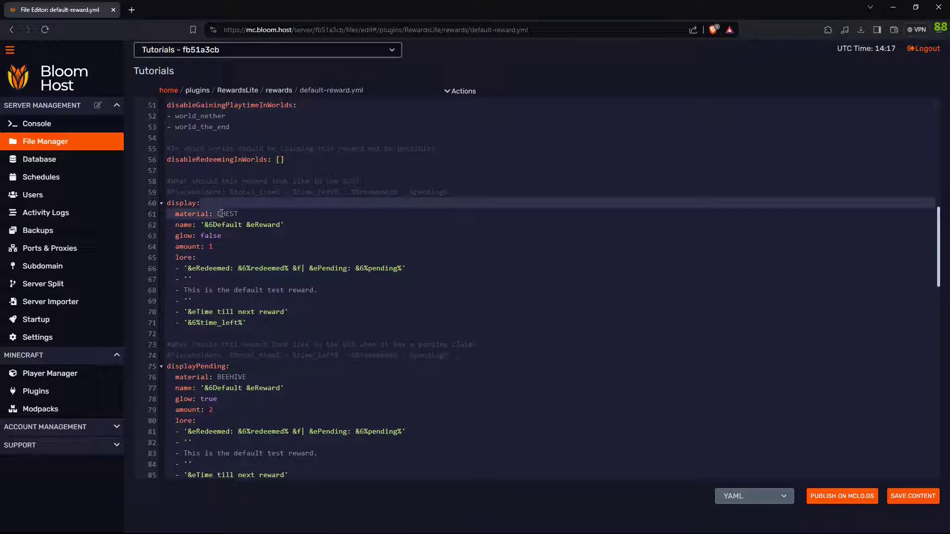
{"action": "scroll", "scroll_direction": "down", "scroll_amount": 3}
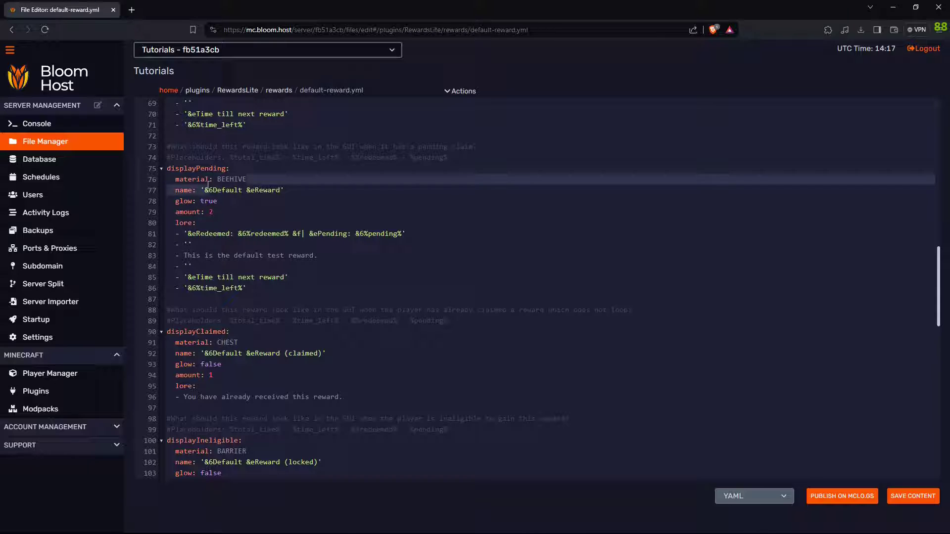
{"action": "scroll", "scroll_direction": "down", "scroll_amount": 3}
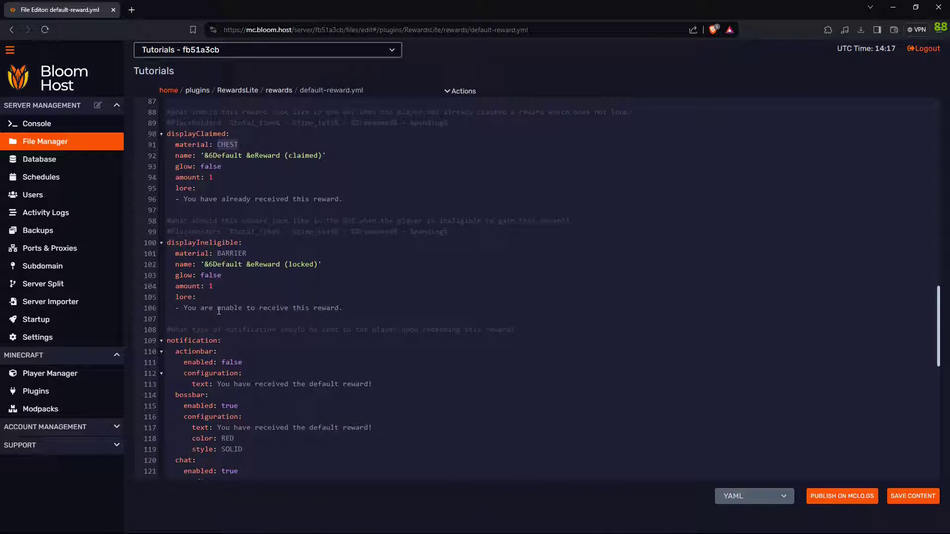
{"action": "left_click", "coordinate": [278, 89]}
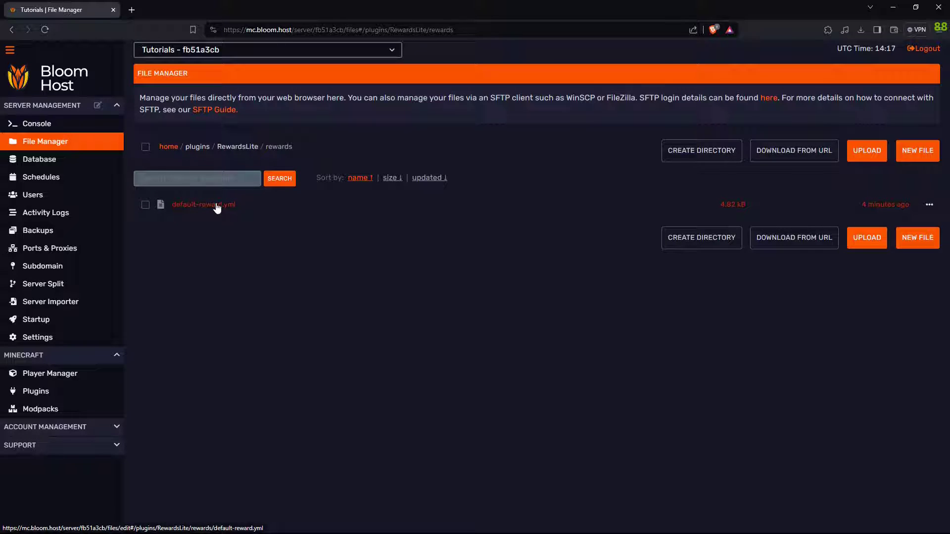
Copy default-reward.yml, delete the copy's generated uuid and permission header, and save it.
{"action": "left_click", "coordinate": [203, 204]}
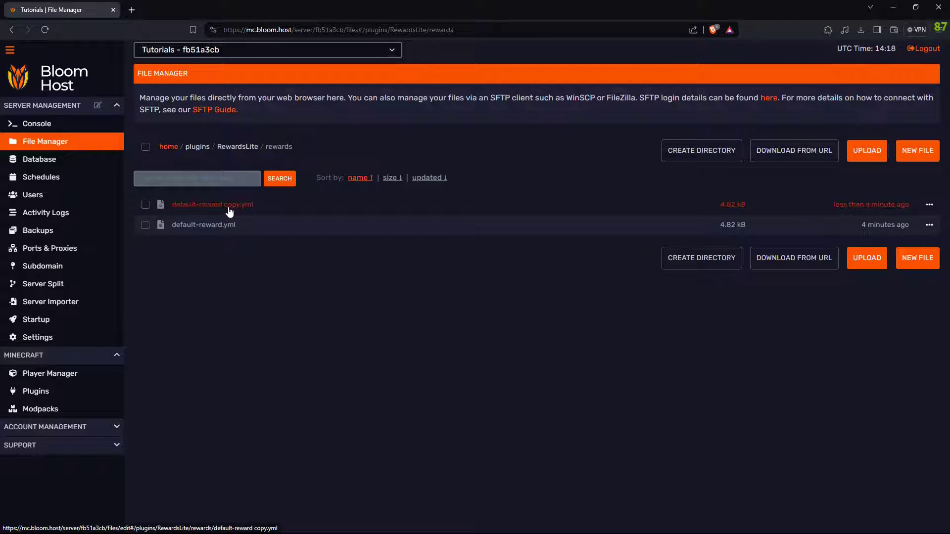
{"action": "left_click", "coordinate": [212, 205]}
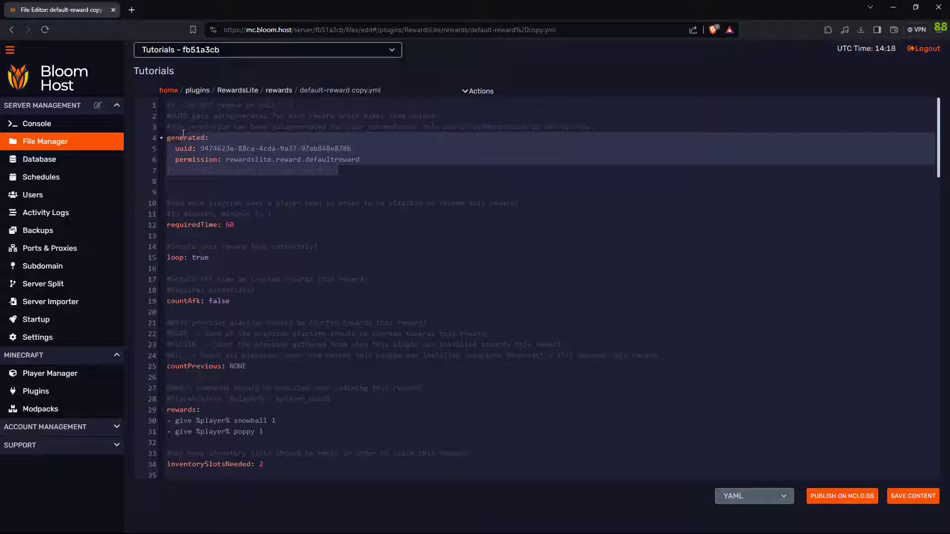
{"action": "type", "text": "#- -Do NOT copy over to a new reward!"}
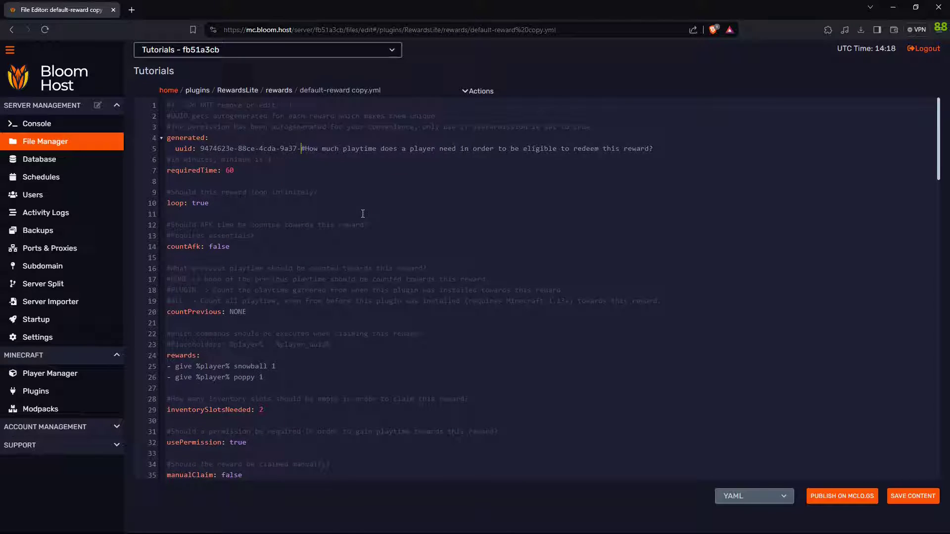
{"action": "scroll", "scroll_direction": "down", "scroll_amount": 3}
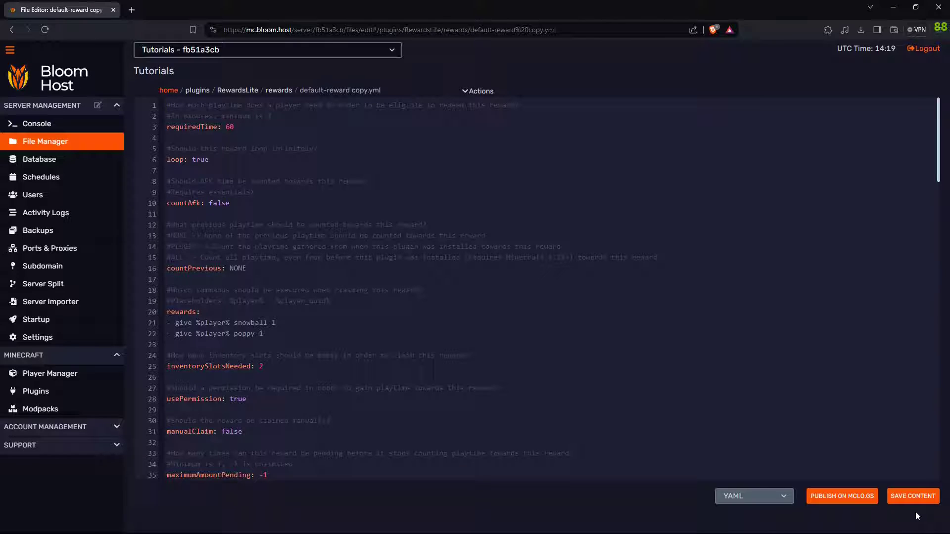
{"action": "left_click", "coordinate": [36, 124]}
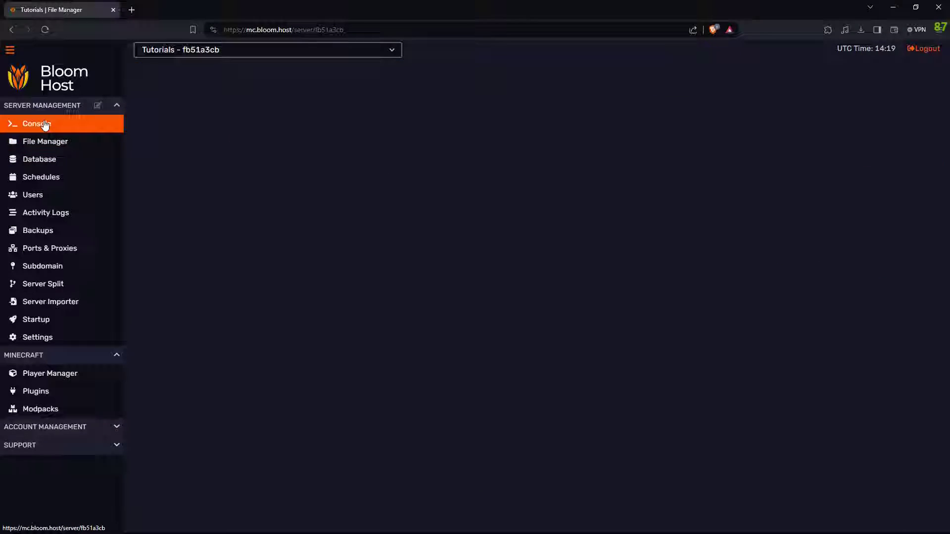
Restart the server and reopen 'default-reward copy.yml' showing its new uuid and permission.
{"action": "left_click", "coordinate": [37, 124]}
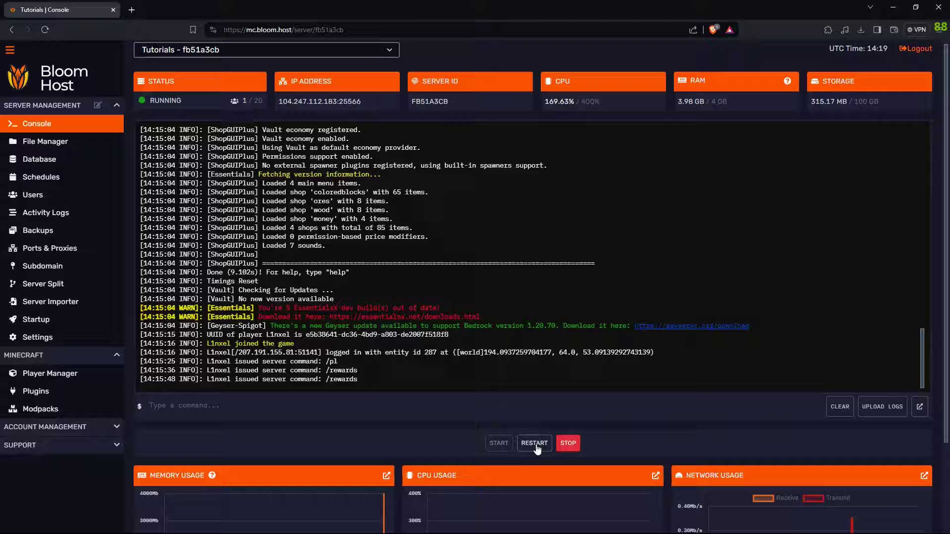
{"action": "left_click", "coordinate": [534, 443]}
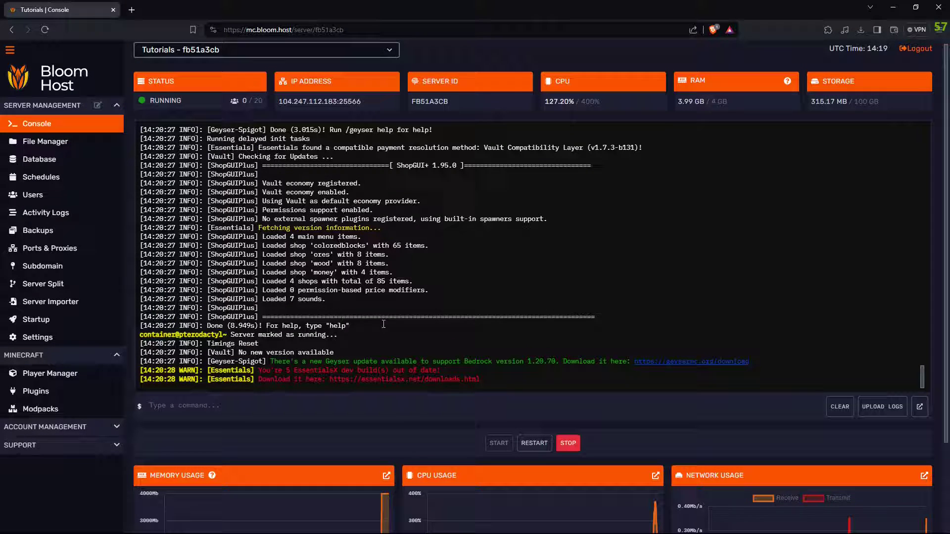
{"action": "left_click", "coordinate": [44, 141]}
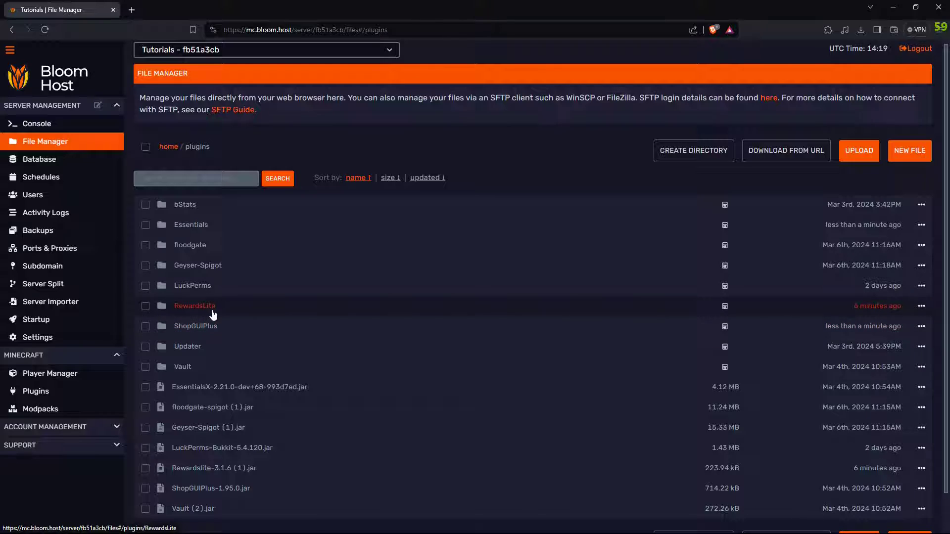
{"action": "left_click", "coordinate": [195, 306]}
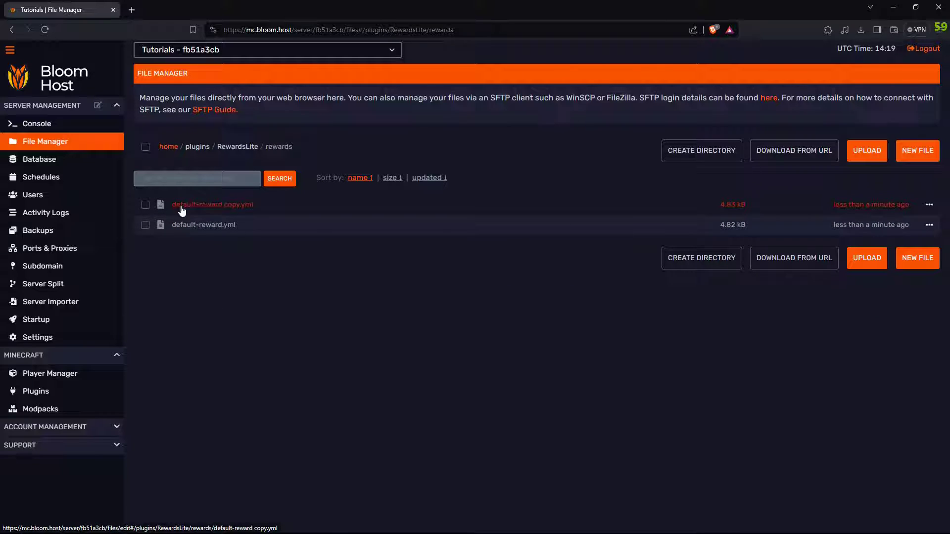
{"action": "left_click", "coordinate": [212, 204]}
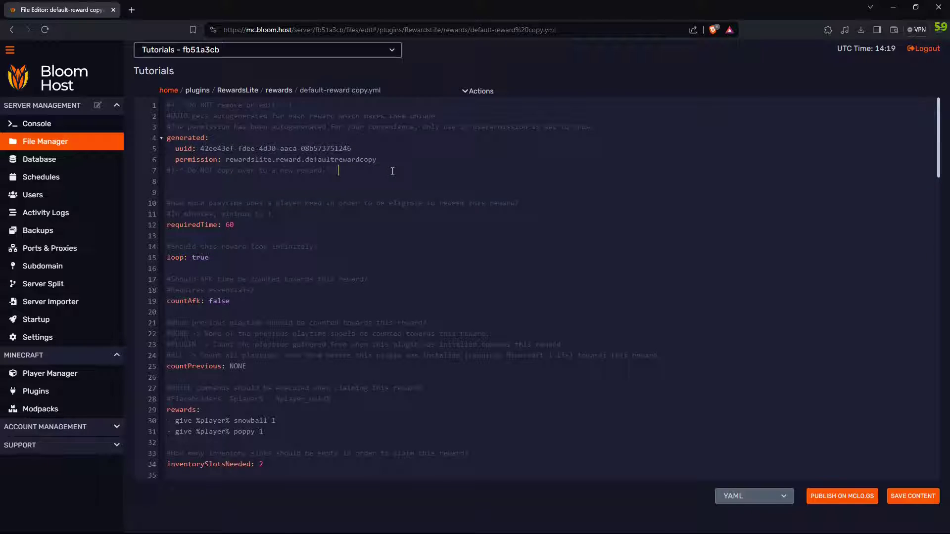
{"action": "double_click", "coordinate": [350, 159]}
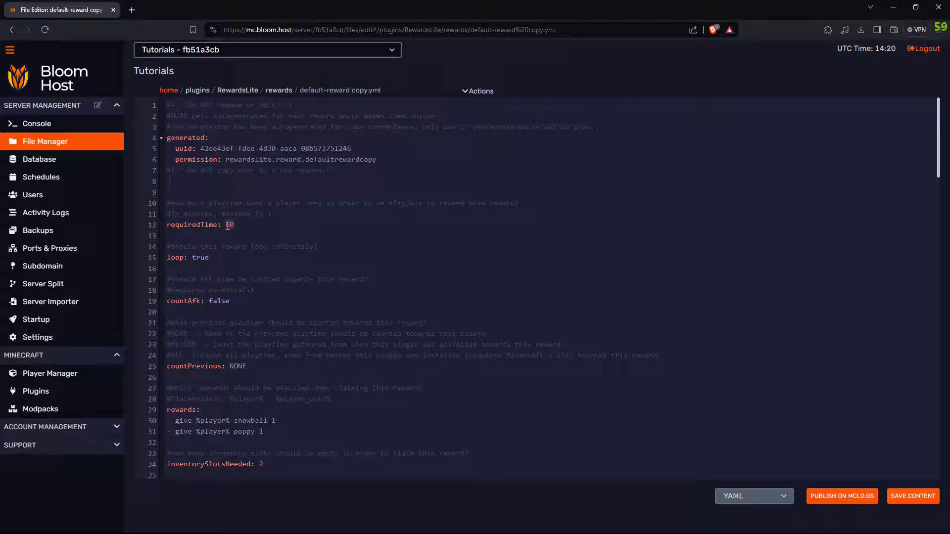
Set requiredTime 1, reward 'give %player% cobblestone 64', one slot, usePermission false.
{"action": "type", "text": "1"}
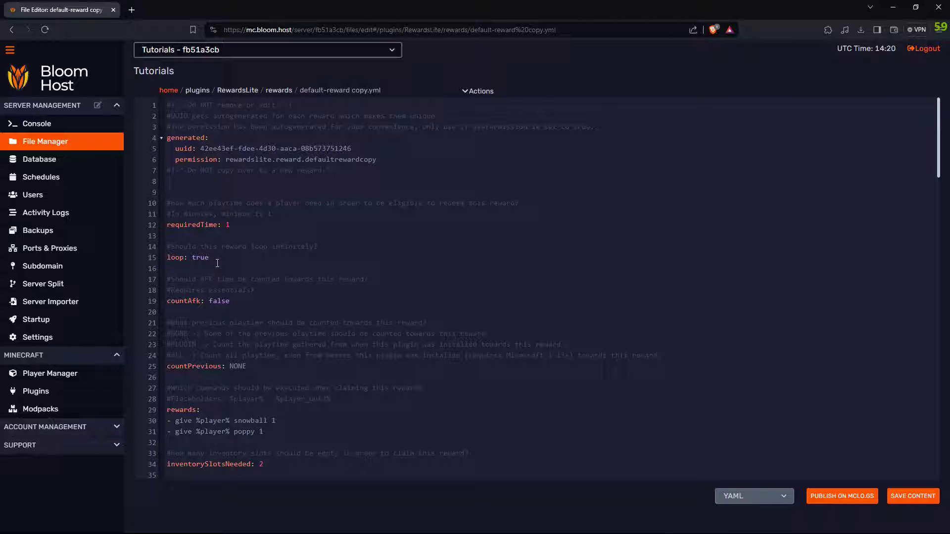
{"action": "scroll", "scroll_direction": "down", "scroll_amount": 3}
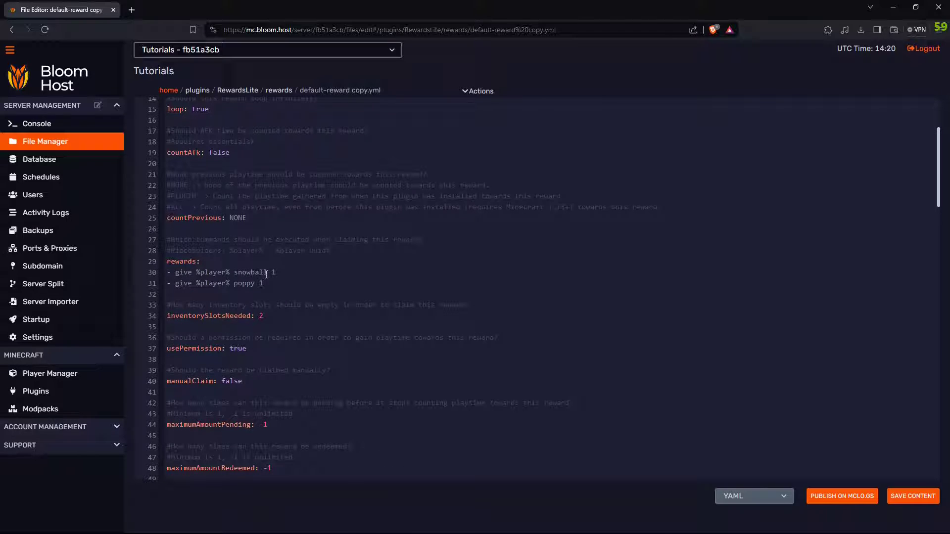
{"action": "type", "text": "cobb"}
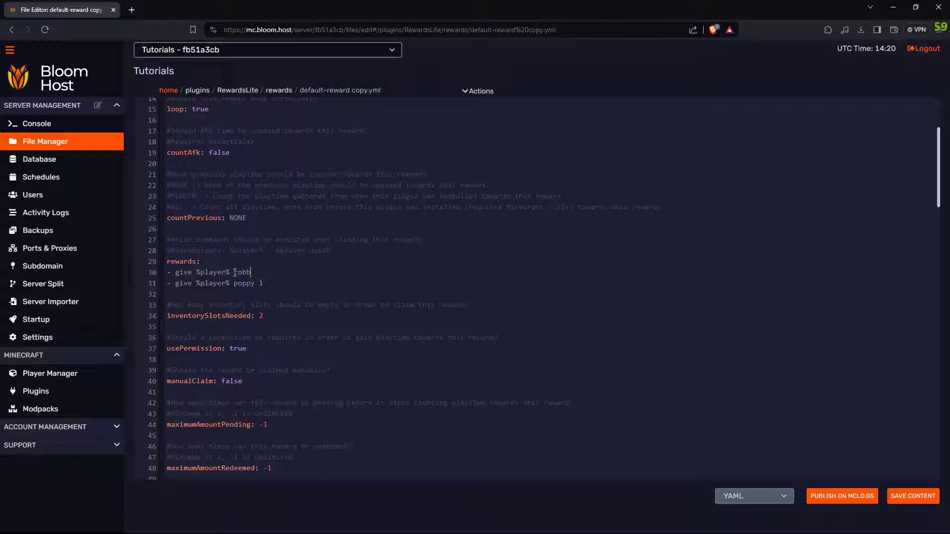
{"action": "type", "text": "lestone 64"}
{"action": "left_click", "coordinate": [217, 315]}
{"action": "type", "text": "1"}
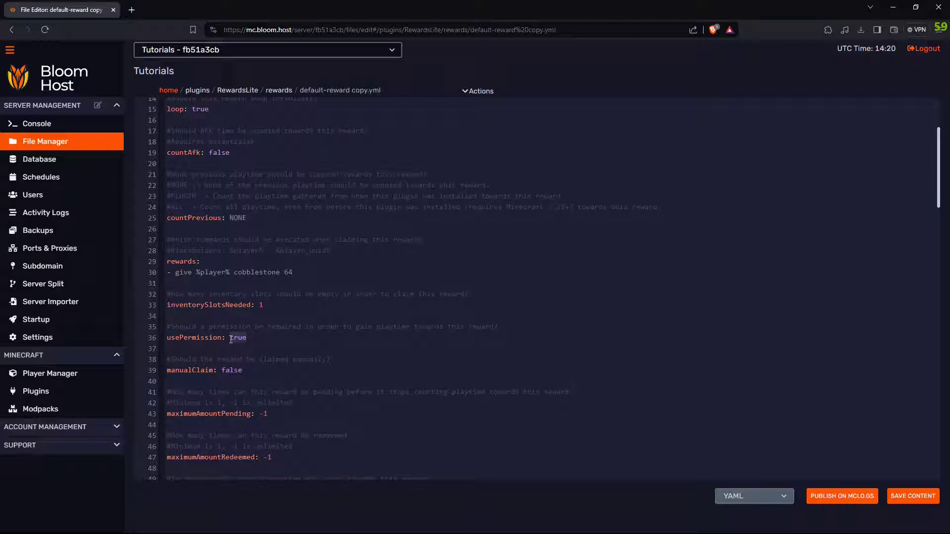
{"action": "type", "text": "false"}
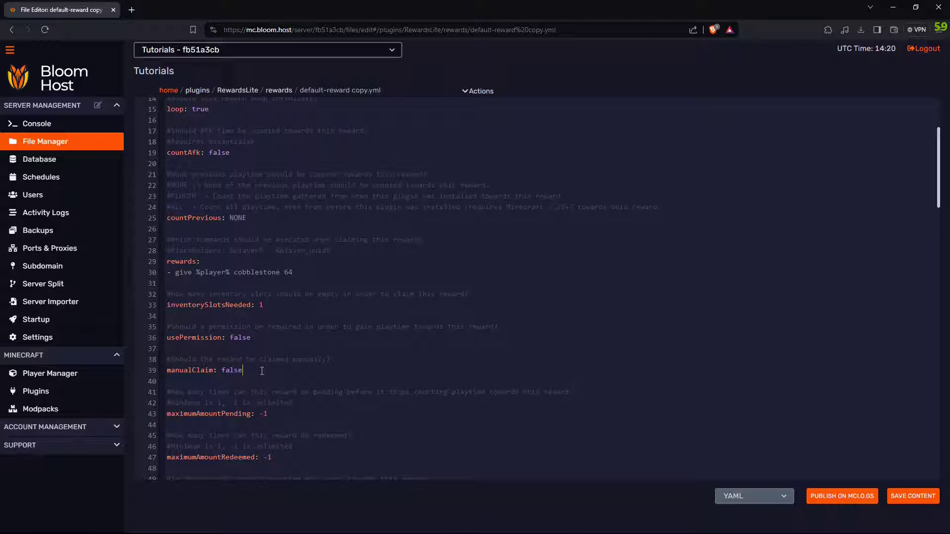
{"action": "scroll", "scroll_direction": "down", "scroll_amount": 3}
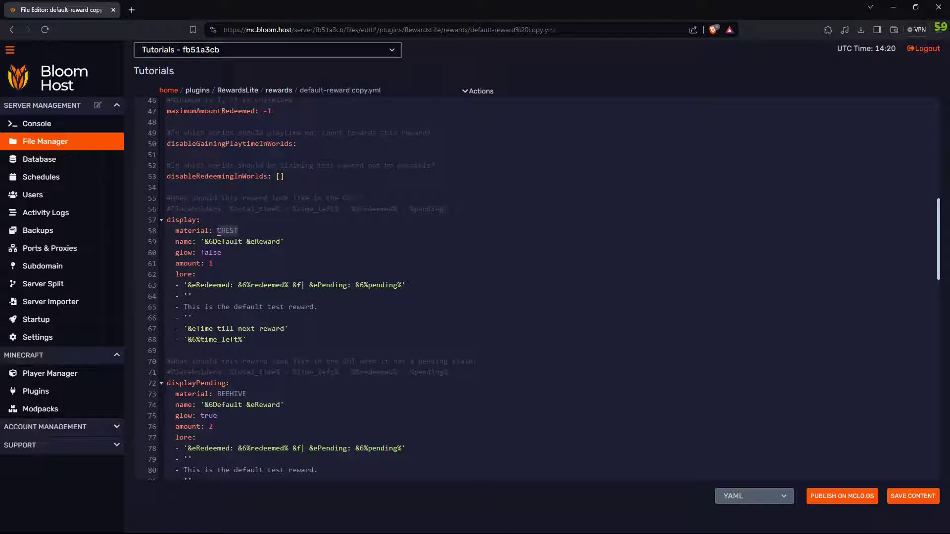
Change the display, displayPending and displayClaimed materials to PAPER.
{"action": "type", "text": "PAPER"}
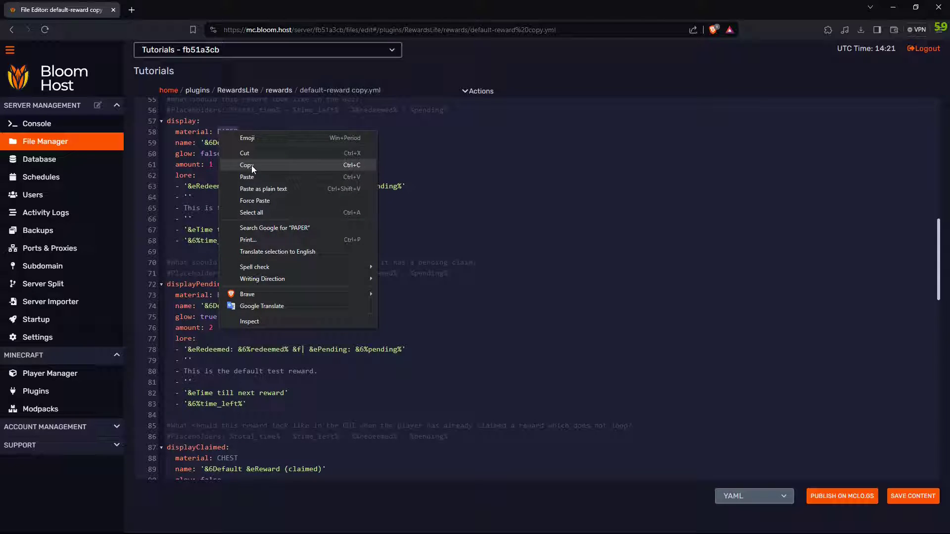
{"action": "left_click", "coordinate": [246, 165]}
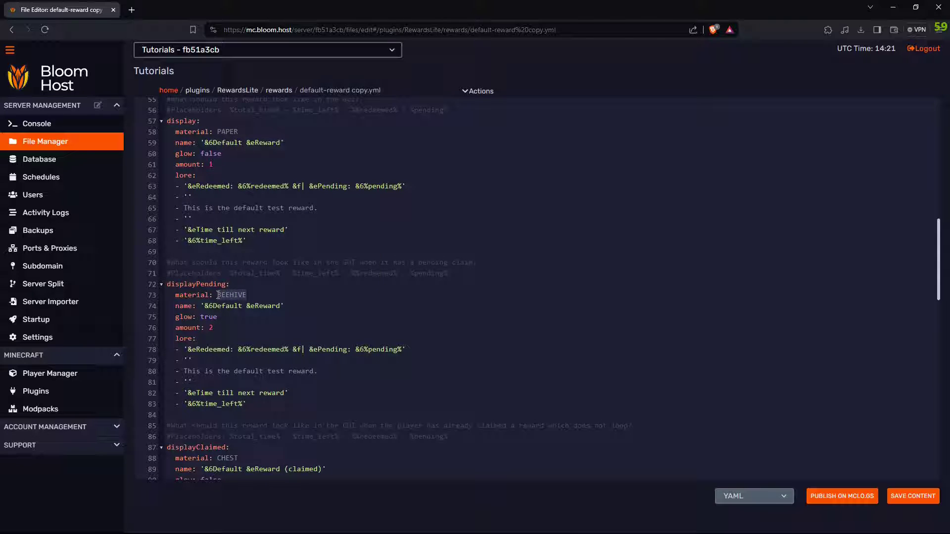
{"action": "type", "text": "PAPER"}
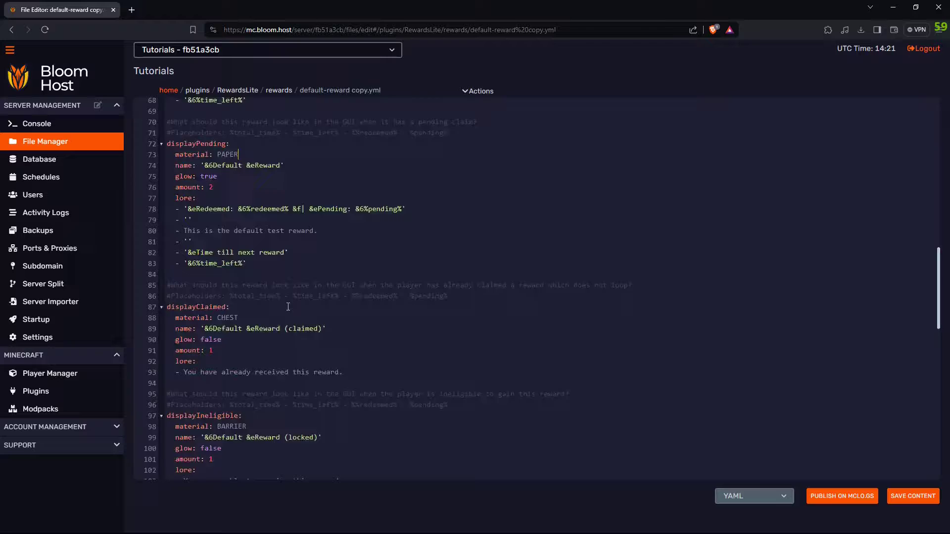
{"action": "scroll", "scroll_direction": "down", "scroll_amount": 3}
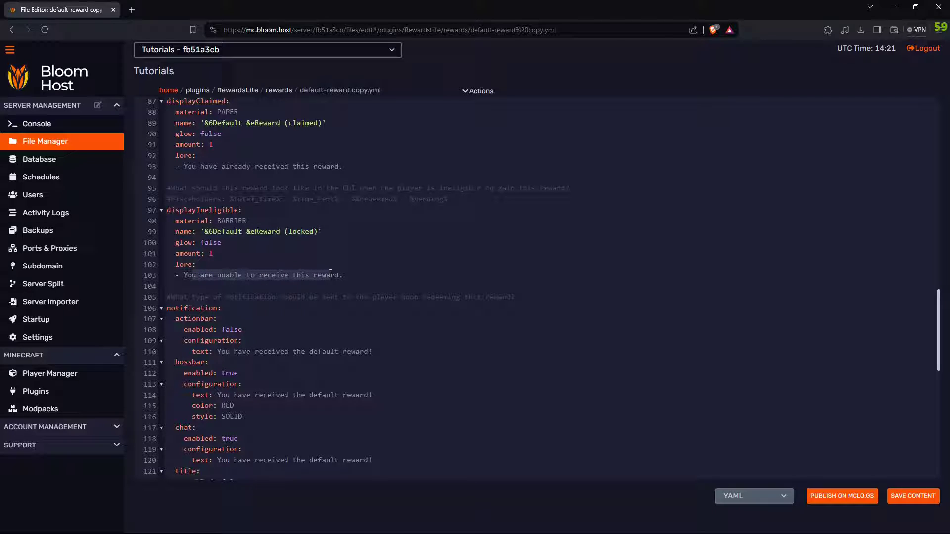
{"action": "scroll", "scroll_direction": "down", "scroll_amount": 3}
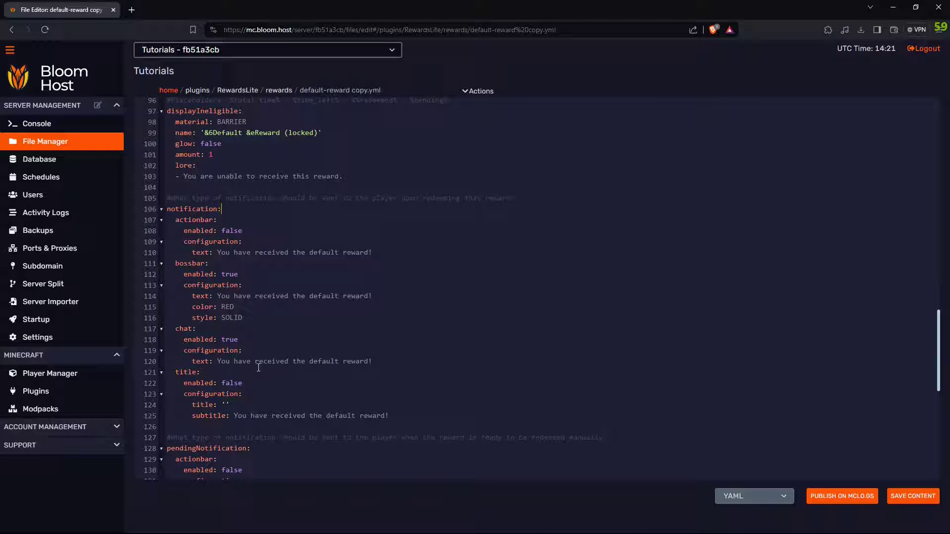
Set the chat notification's enabled value to false and save the reward file.
{"action": "double_click", "coordinate": [229, 340]}
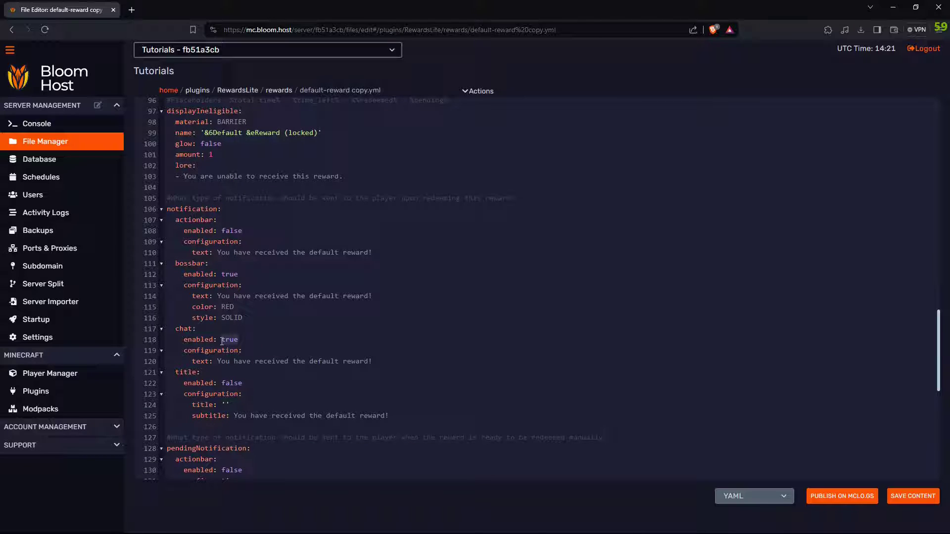
{"action": "type", "text": "false"}
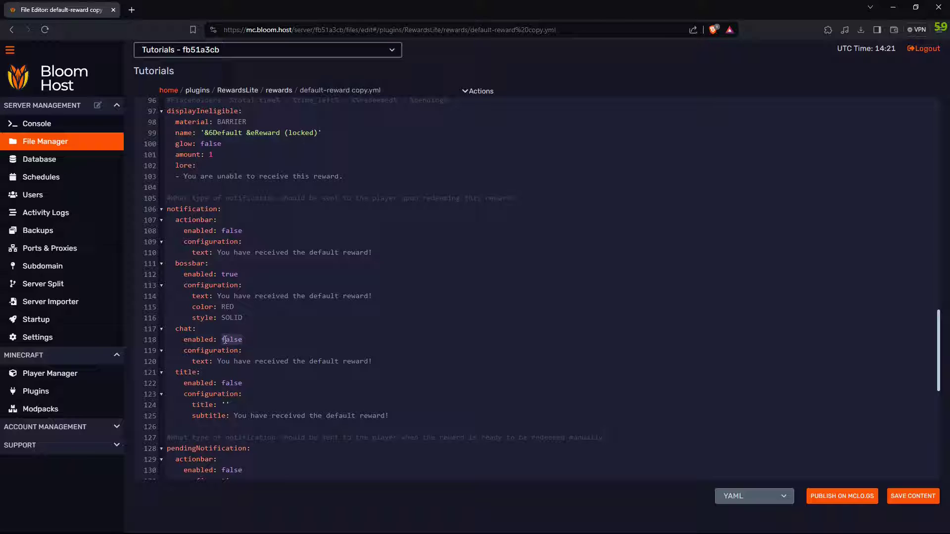
{"action": "scroll", "scroll_direction": "down", "scroll_amount": 3}
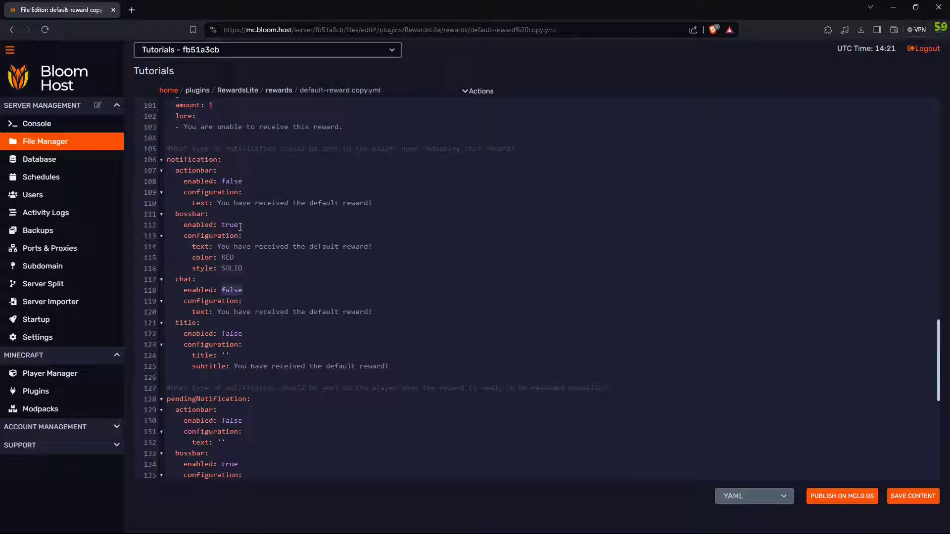
{"action": "scroll", "scroll_direction": "down", "scroll_amount": 3}
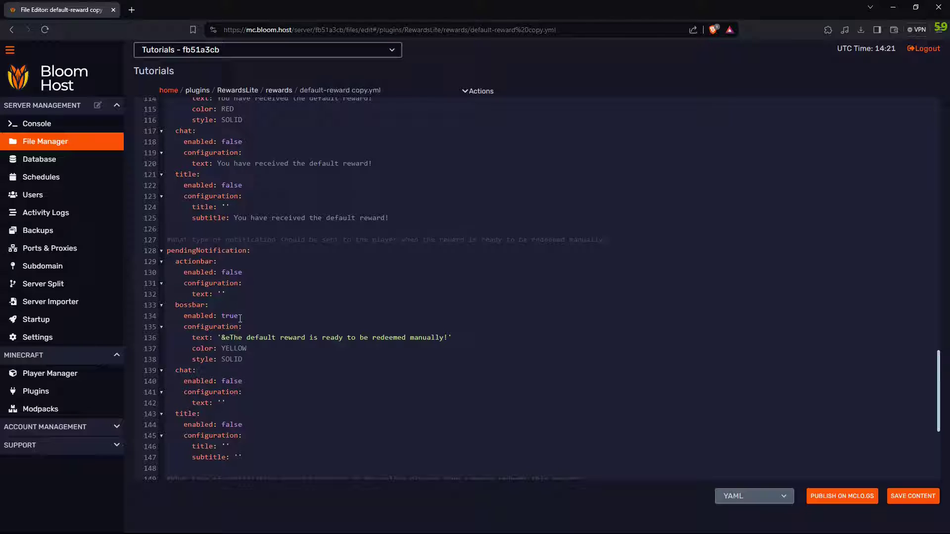
{"action": "scroll", "scroll_direction": "down", "scroll_amount": 3}
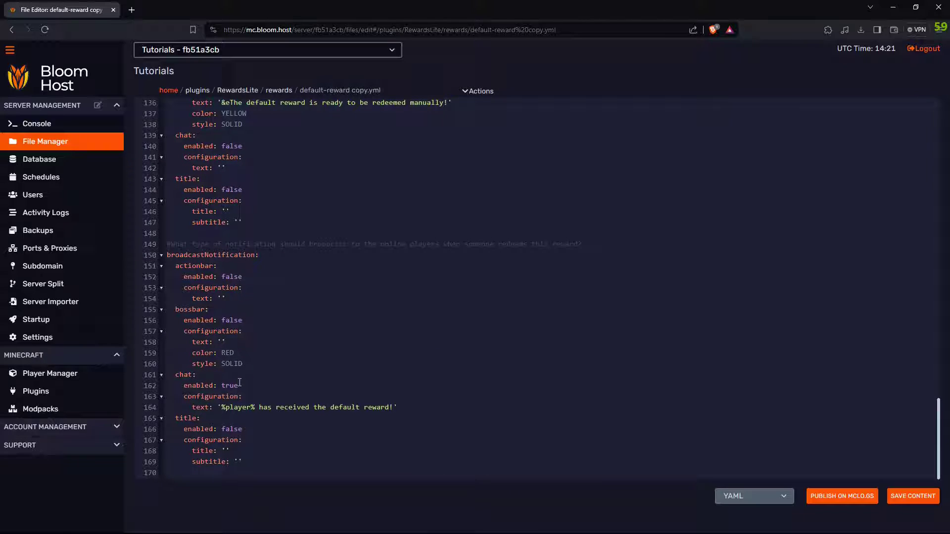
{"action": "left_click", "coordinate": [913, 497]}
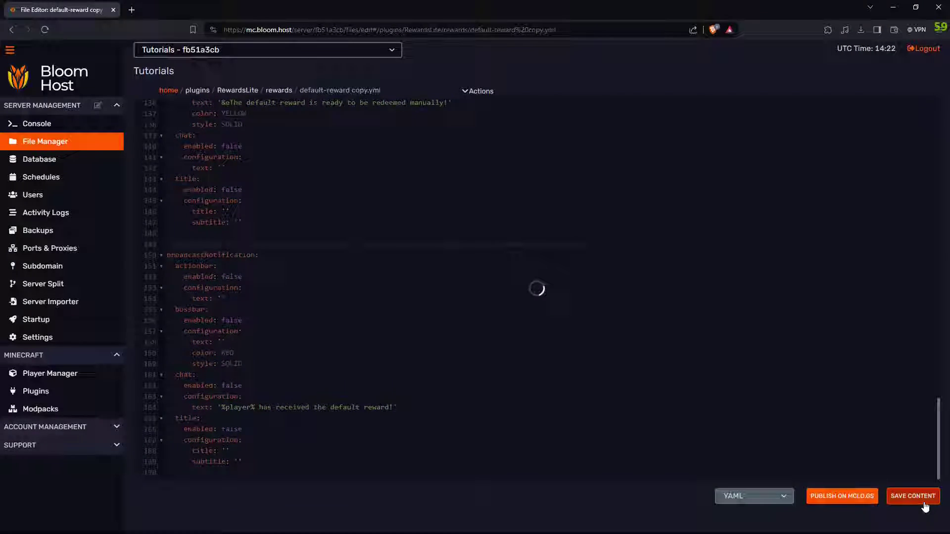
{"action": "left_click", "coordinate": [37, 124]}
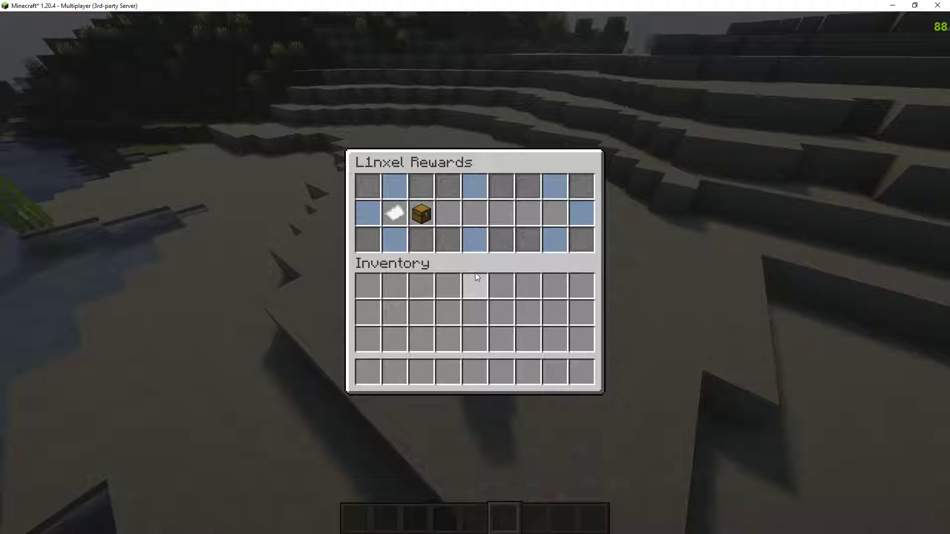
{"action": "mouse_move", "coordinate": [421, 213]}
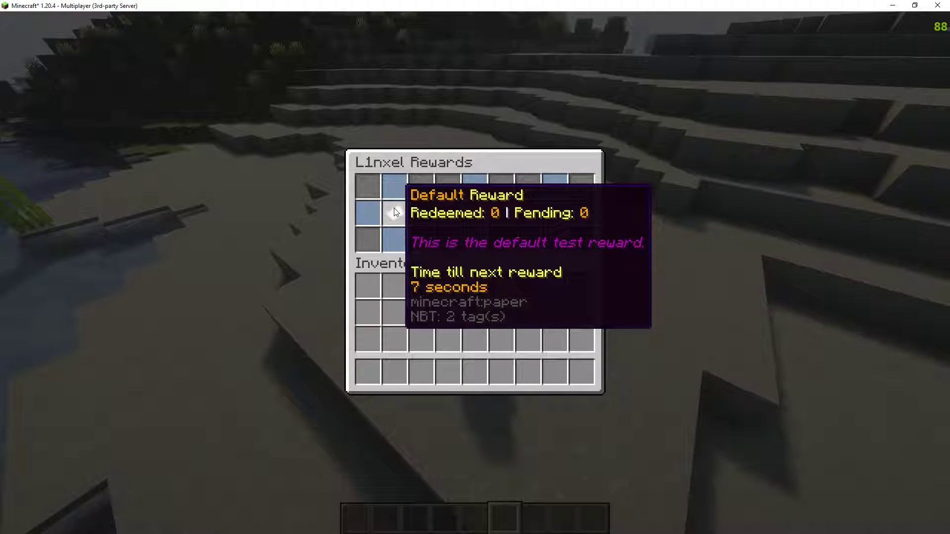
Close the rewards menu after seeing the paper reward's seven-second countdown.
{"action": "key", "text": "Escape"}
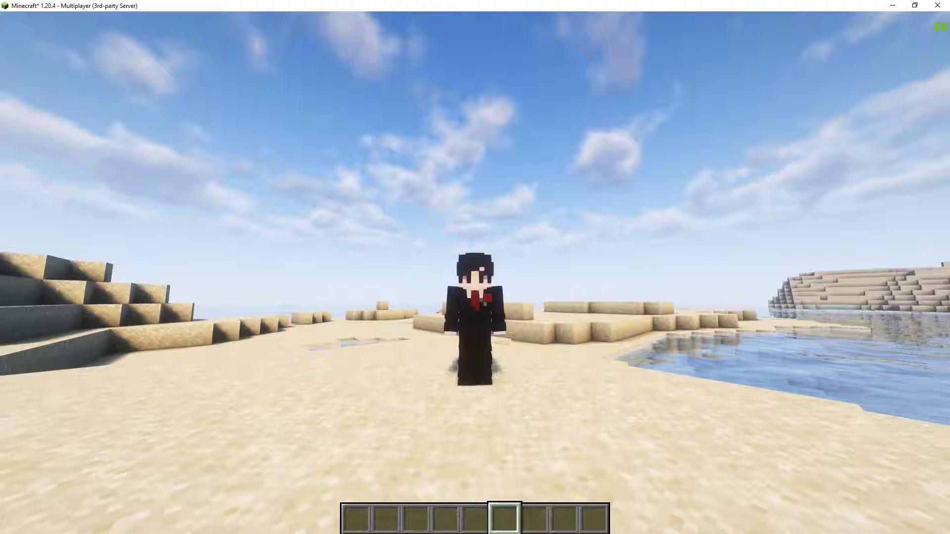
Check the inventory for 64 cobblestone, then view the reward's one redemption and 42-second countdown.
{"action": "key", "text": "e"}
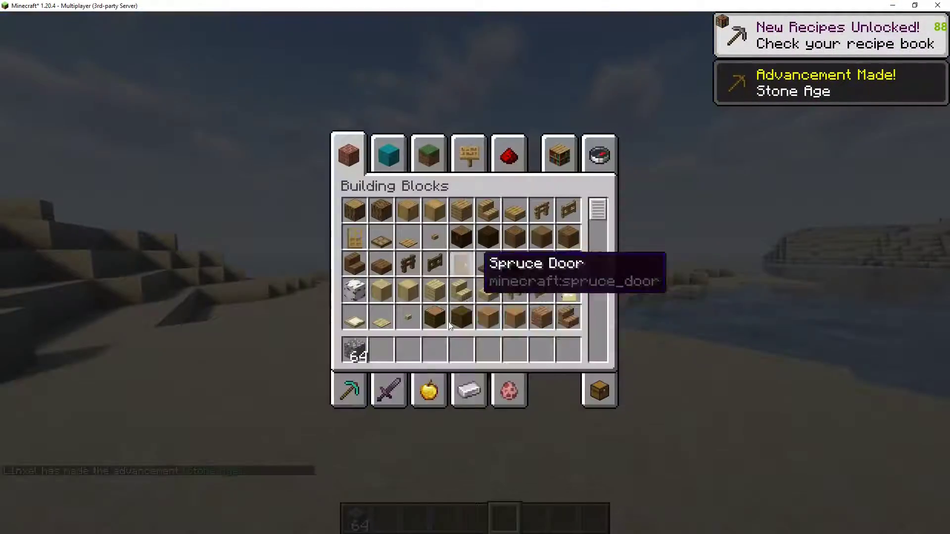
{"action": "key", "text": "escape"}
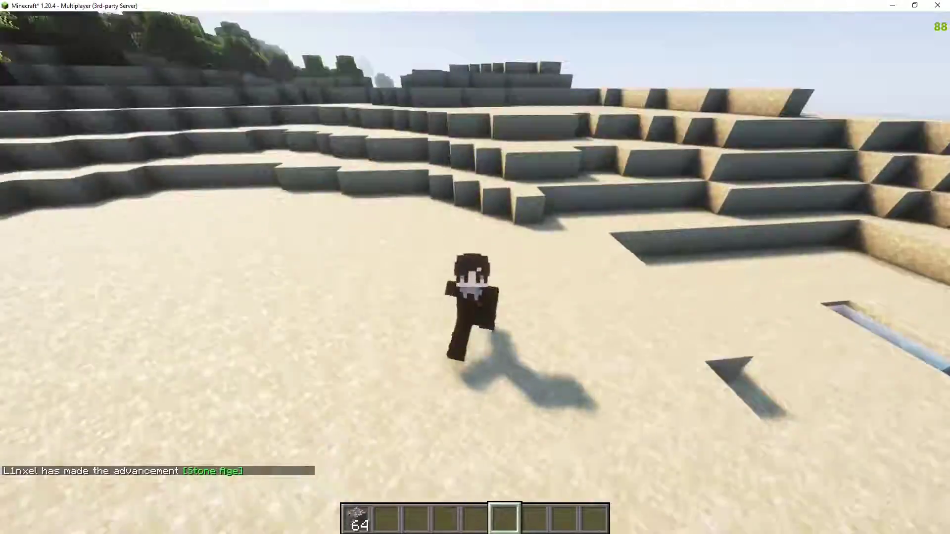
{"action": "key", "text": "e"}
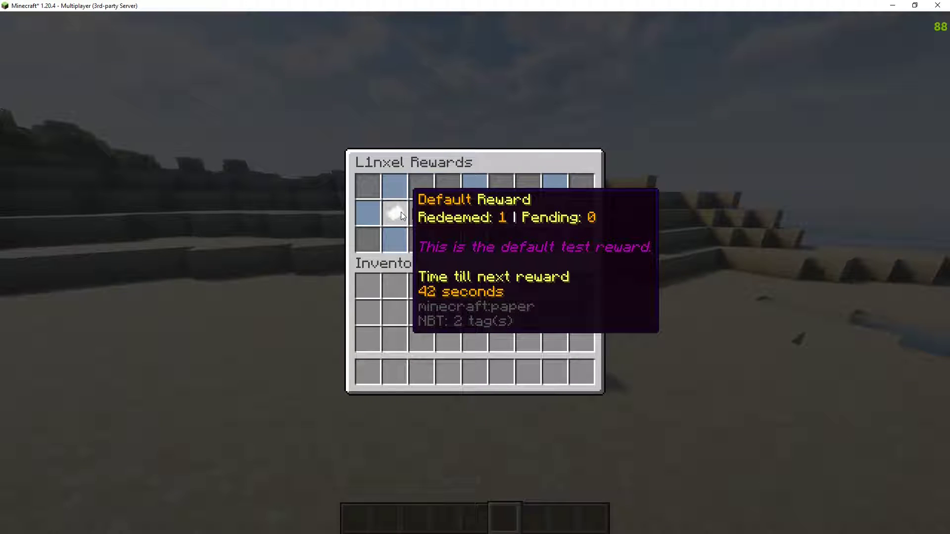
{"action": "key", "text": "Escape"}
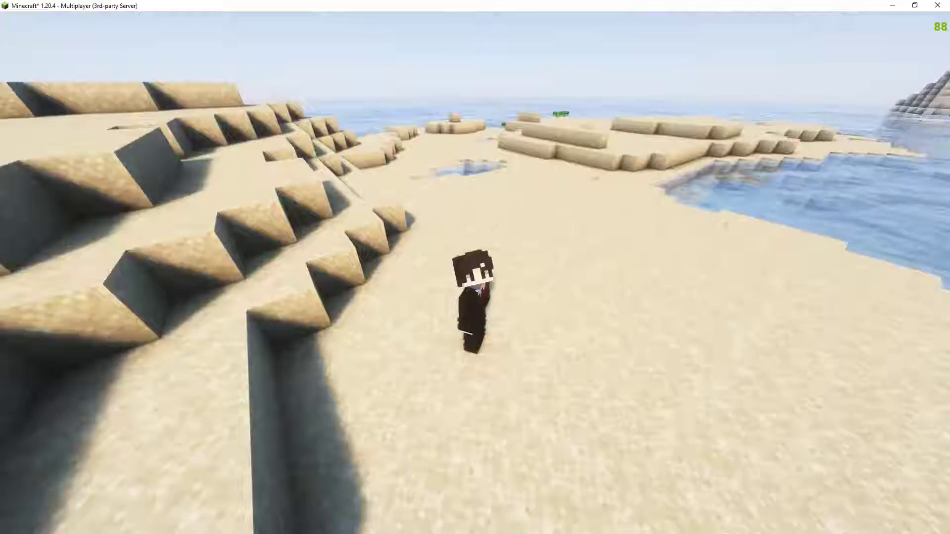